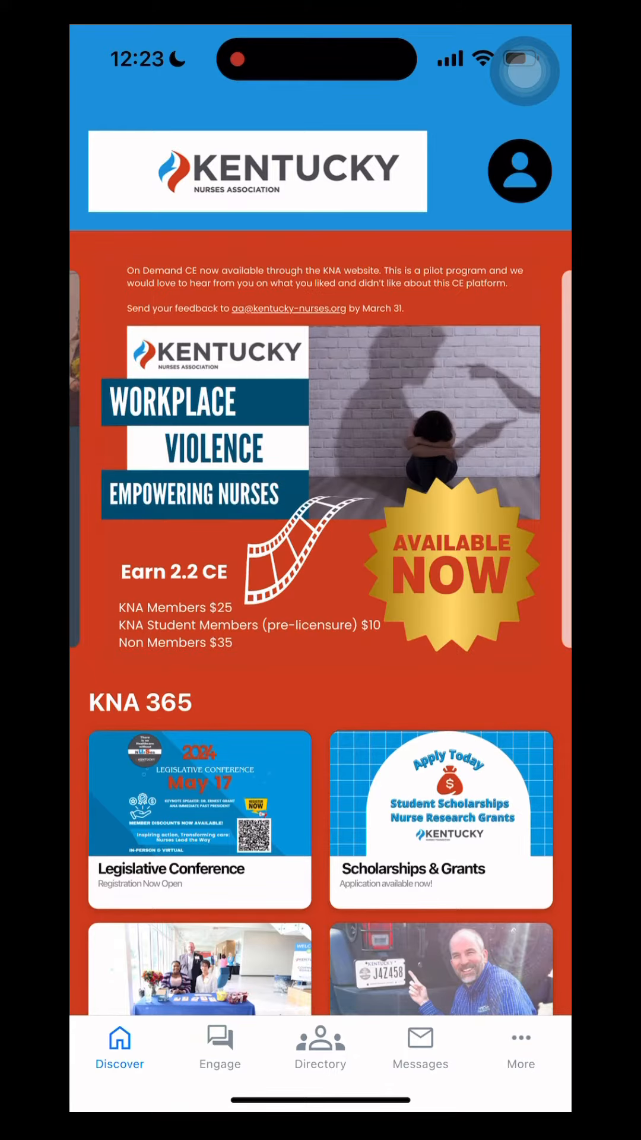
Start a blank new message from the Messages inbox
left_click(420, 1047)
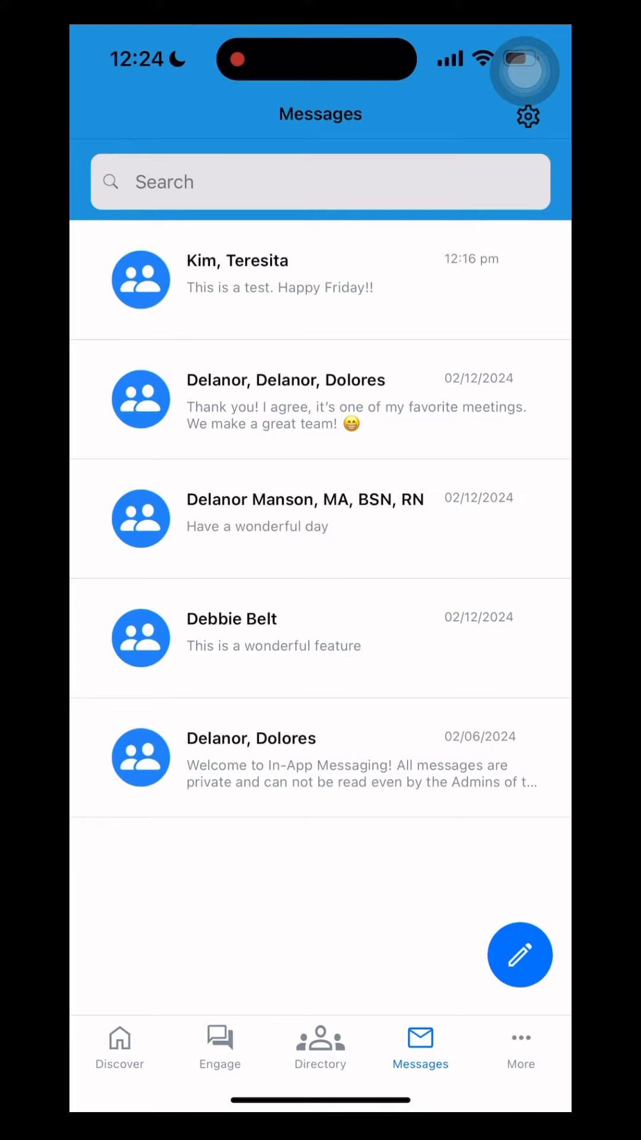
left_click(519, 955)
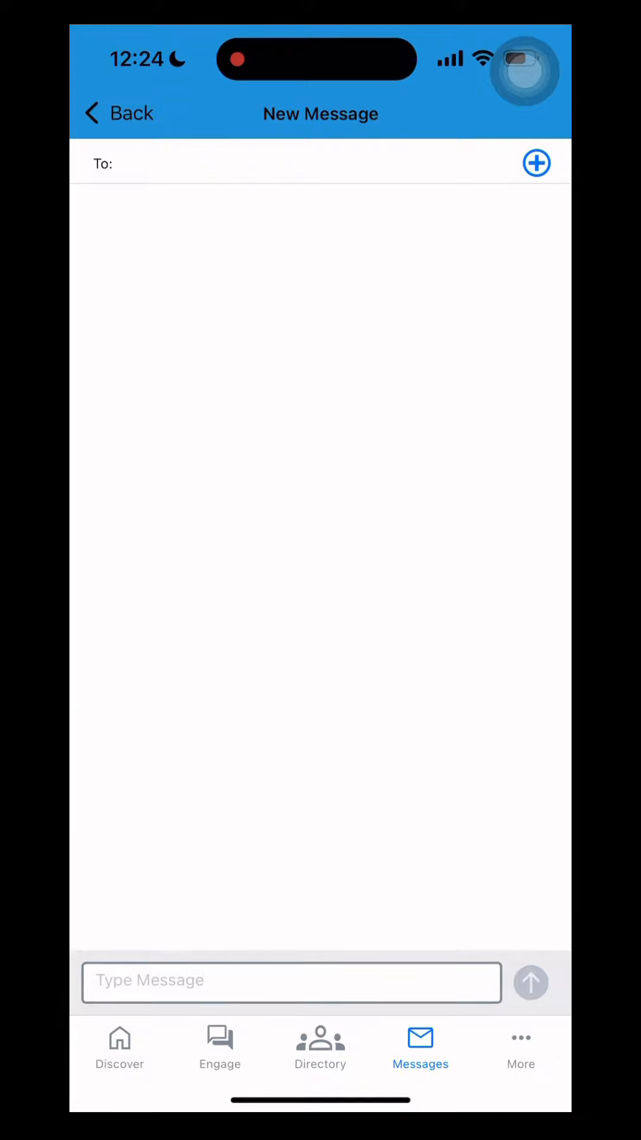
left_click(536, 163)
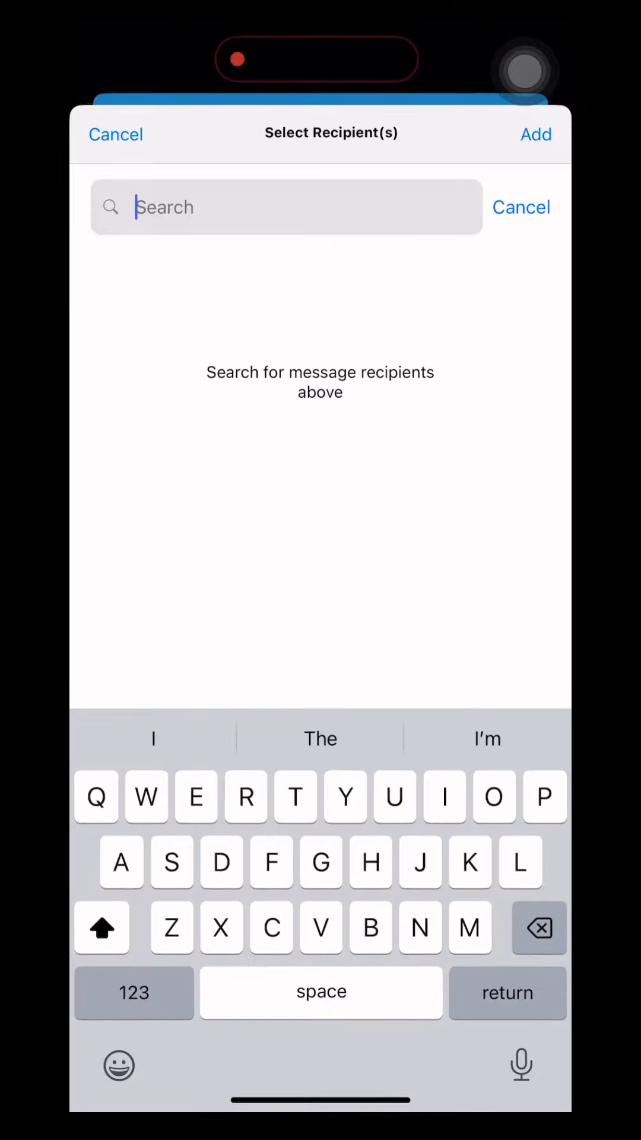
type("Dolo")
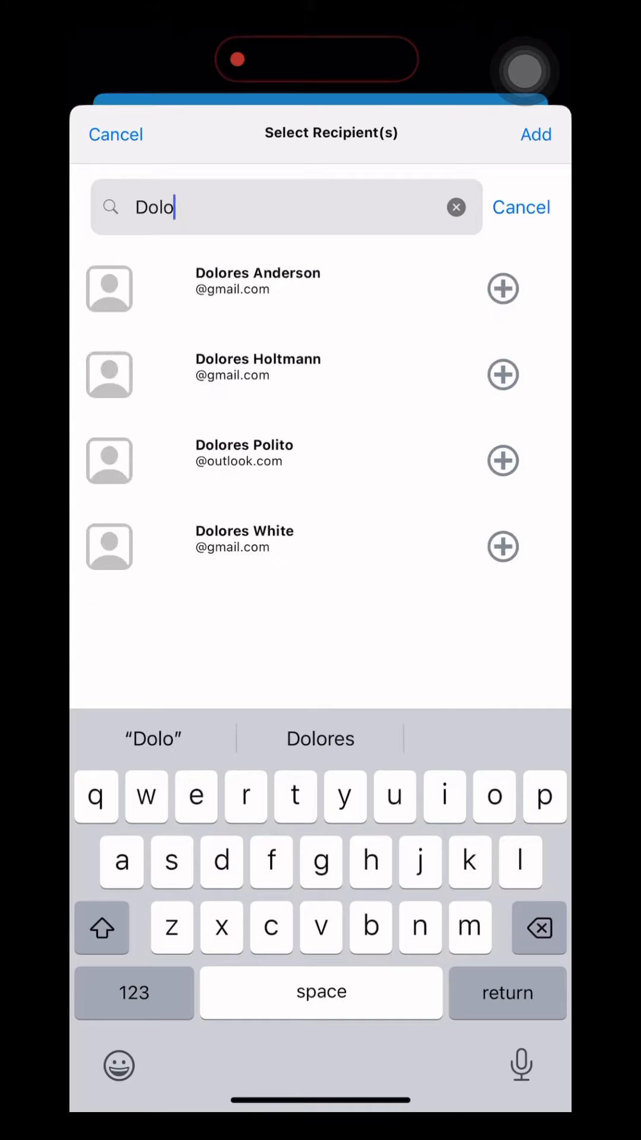
left_click(503, 546)
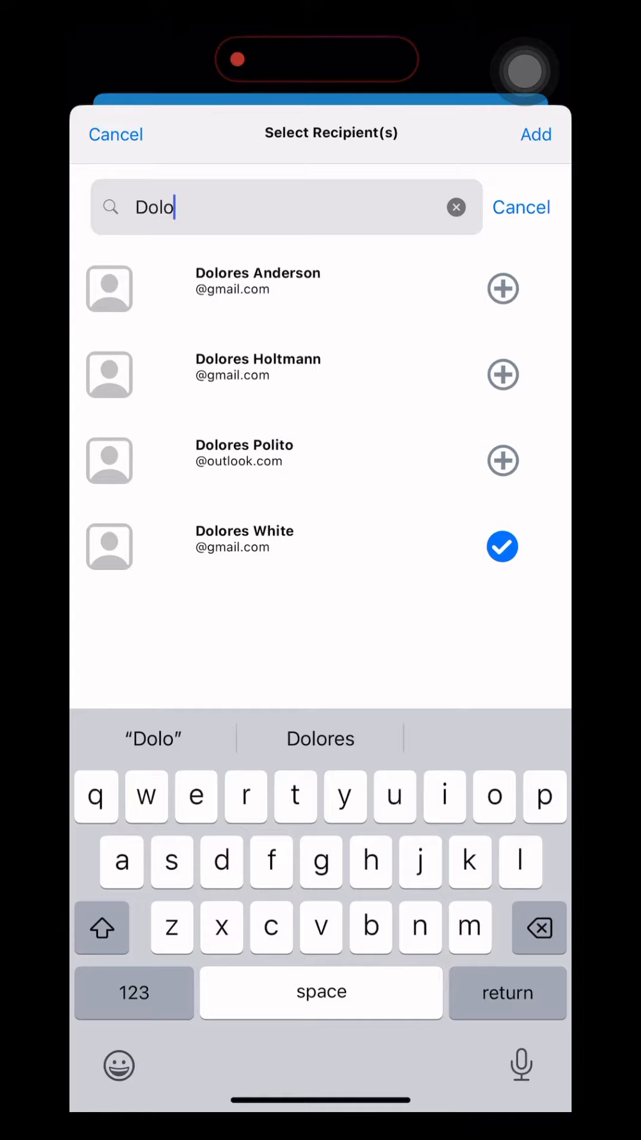
left_click(536, 134)
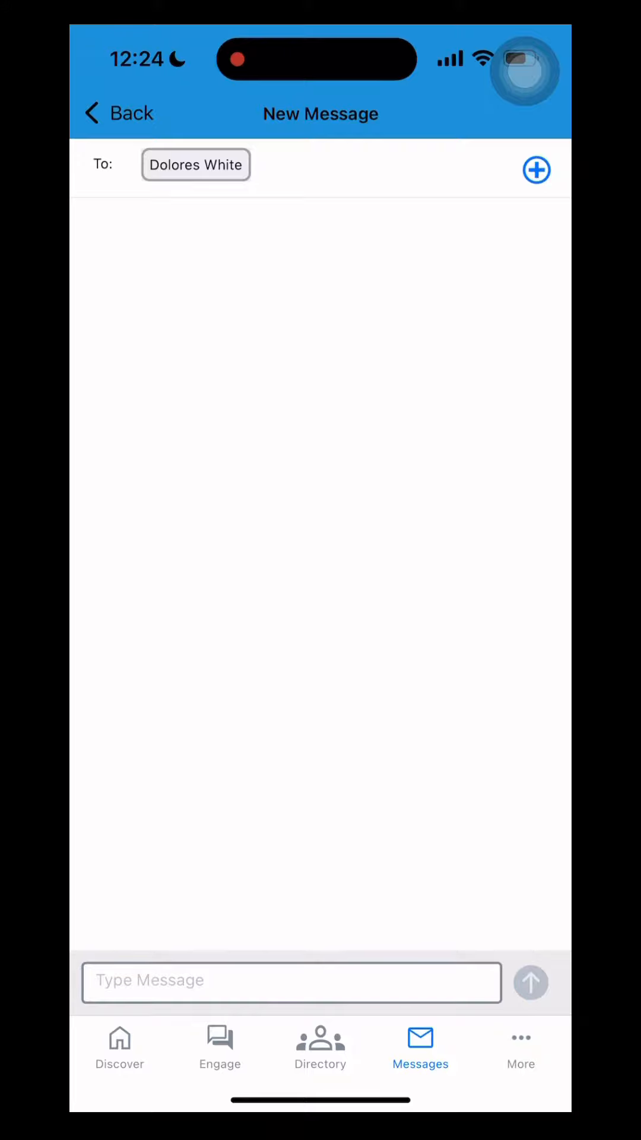
left_click(537, 170)
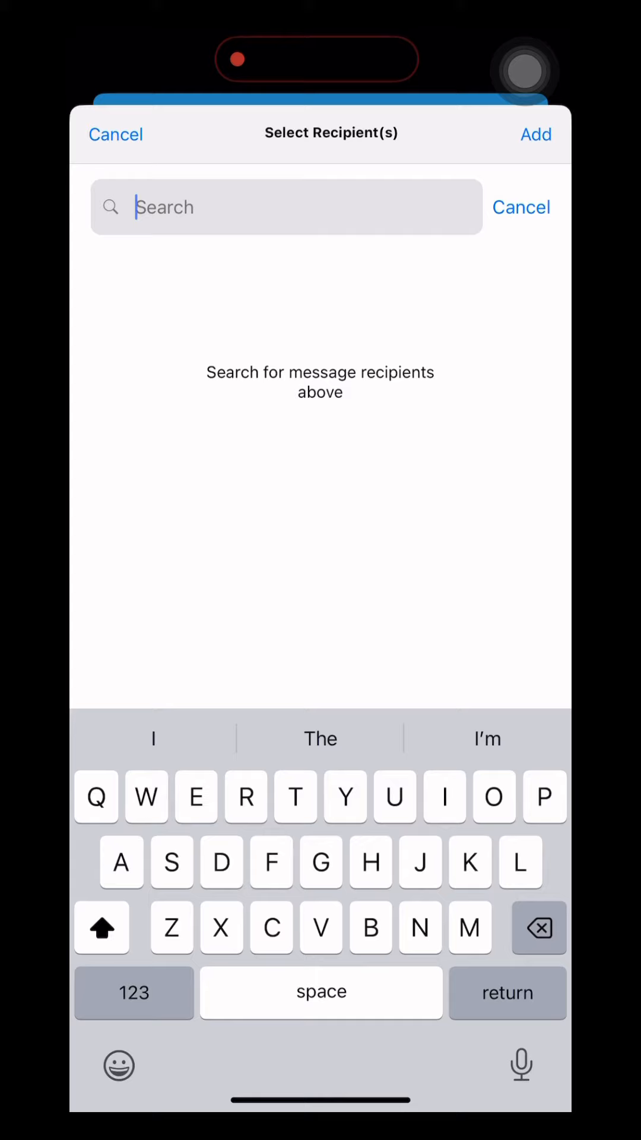
type("Delo")
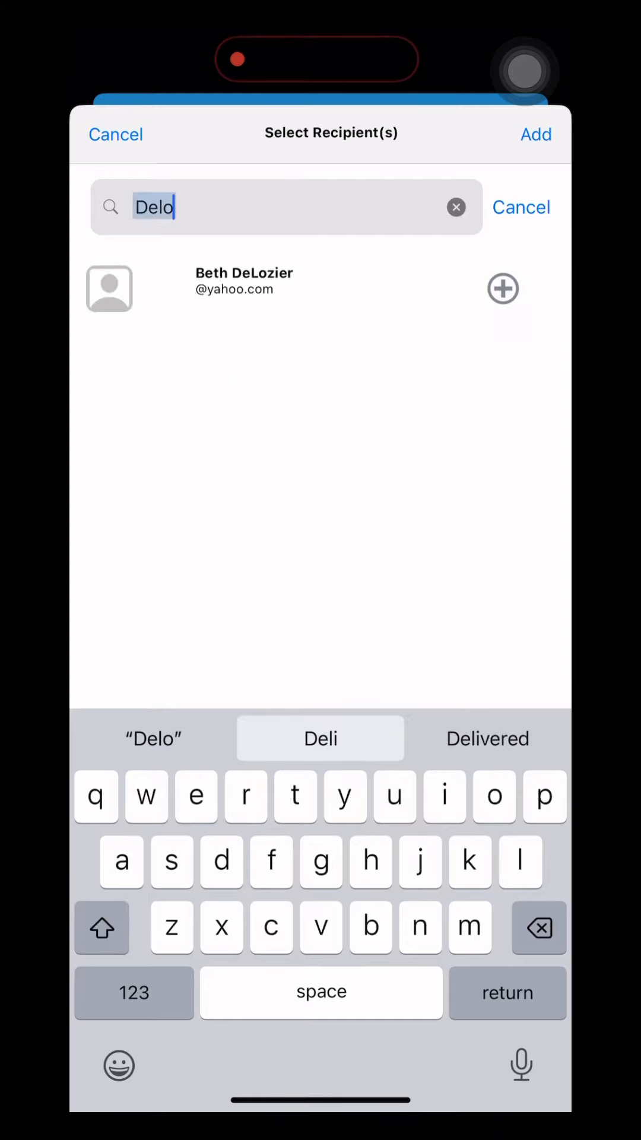
key("backspace")
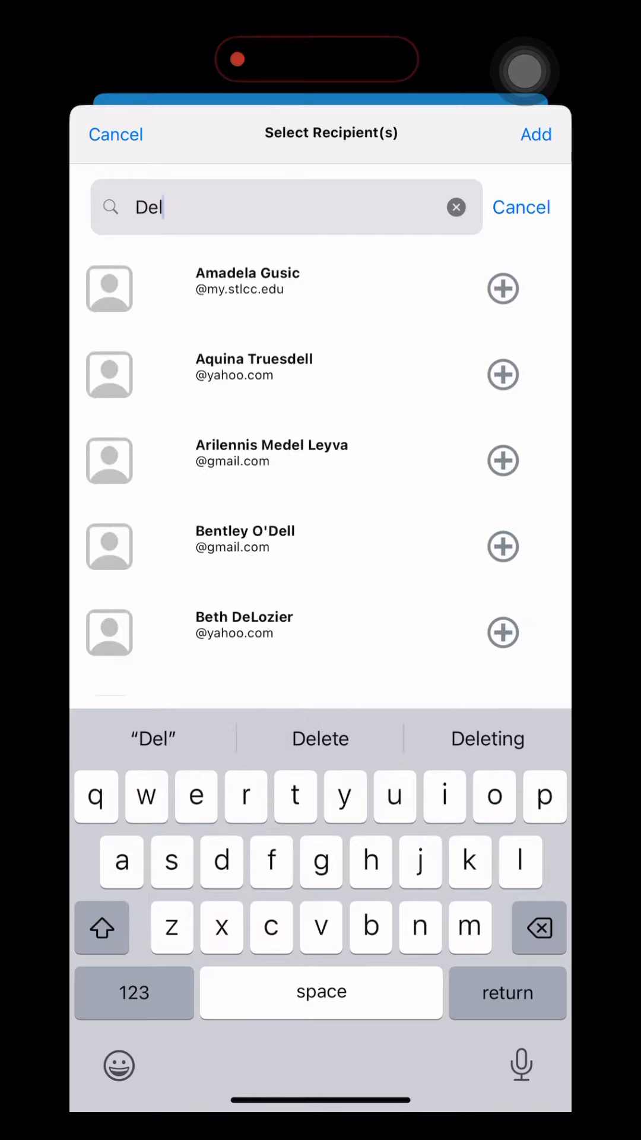
type("an")
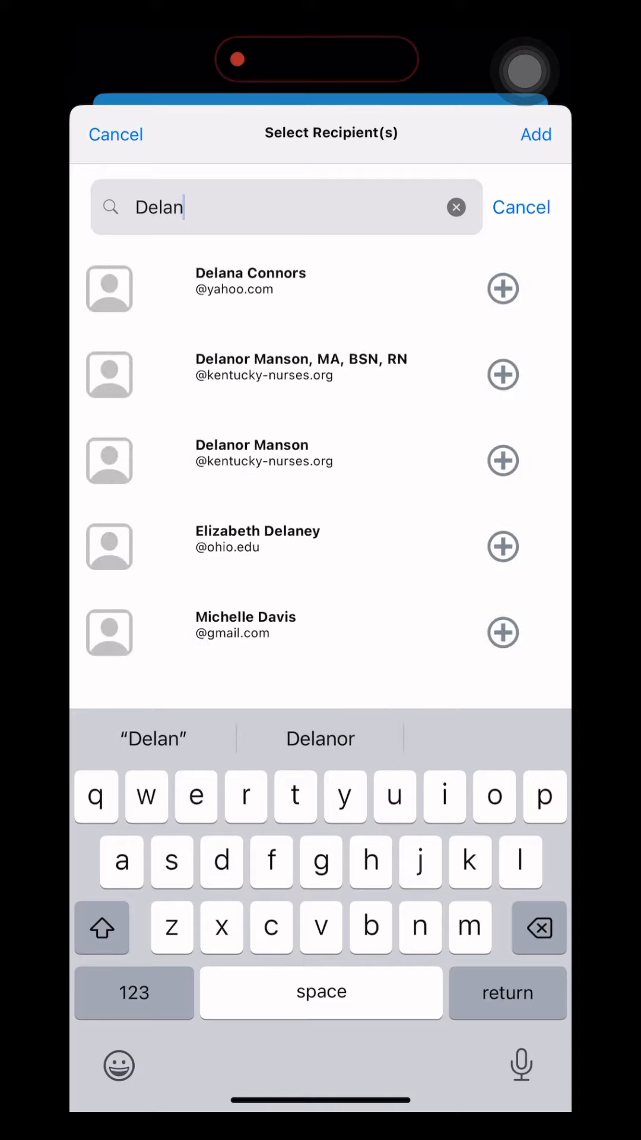
left_click(502, 460)
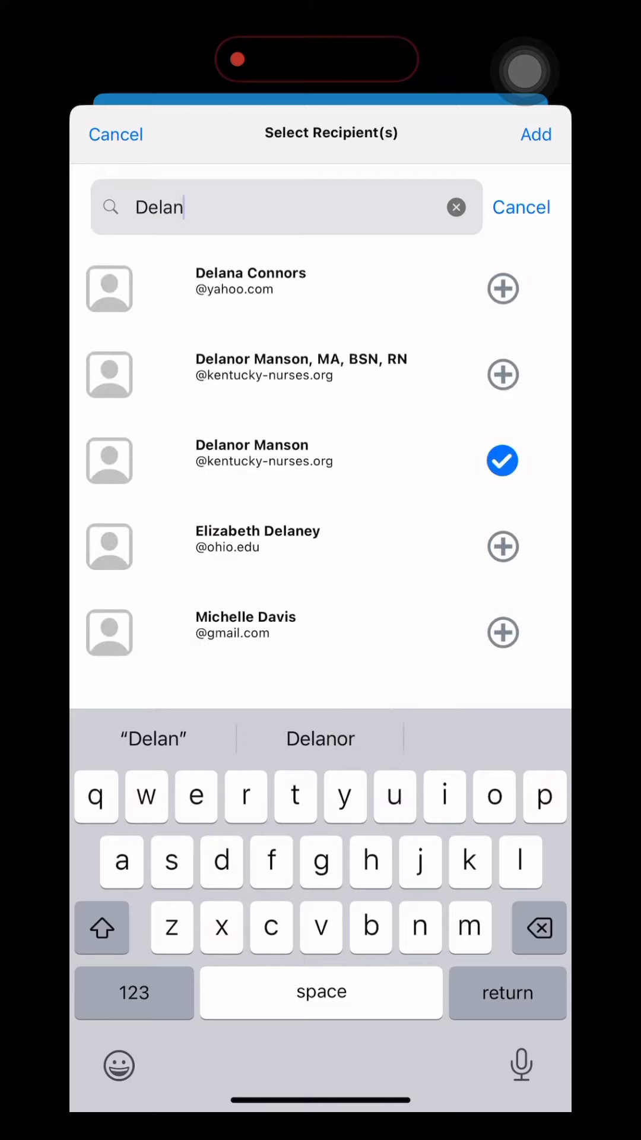
left_click(536, 134)
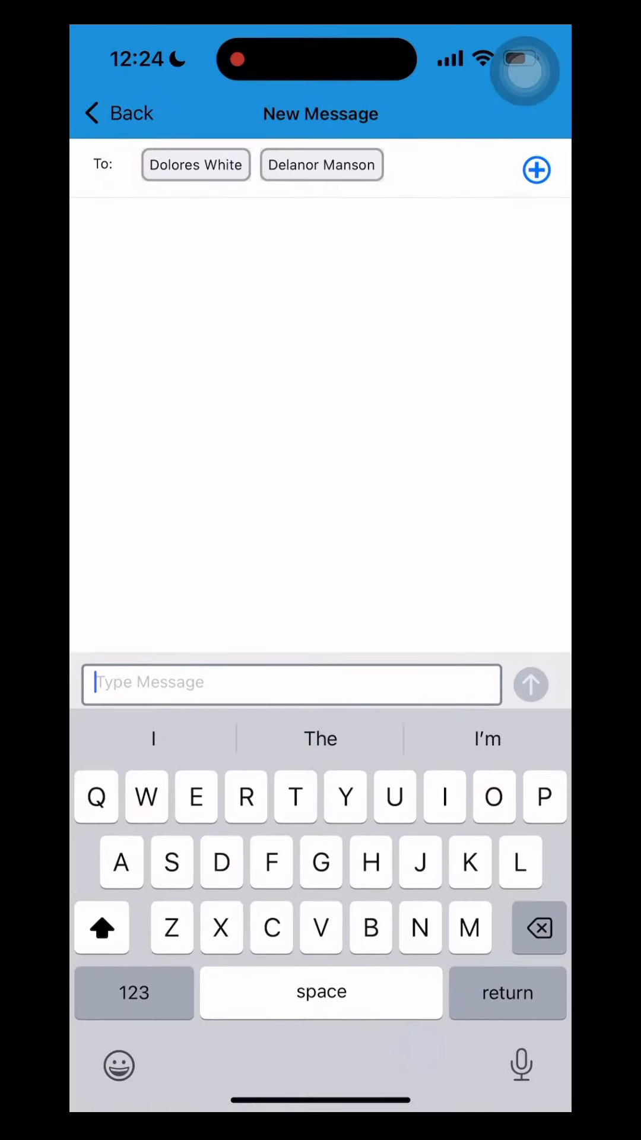
Send the message 'This is a test. Happy Friday!' to Delanor and Dolores
type("This")
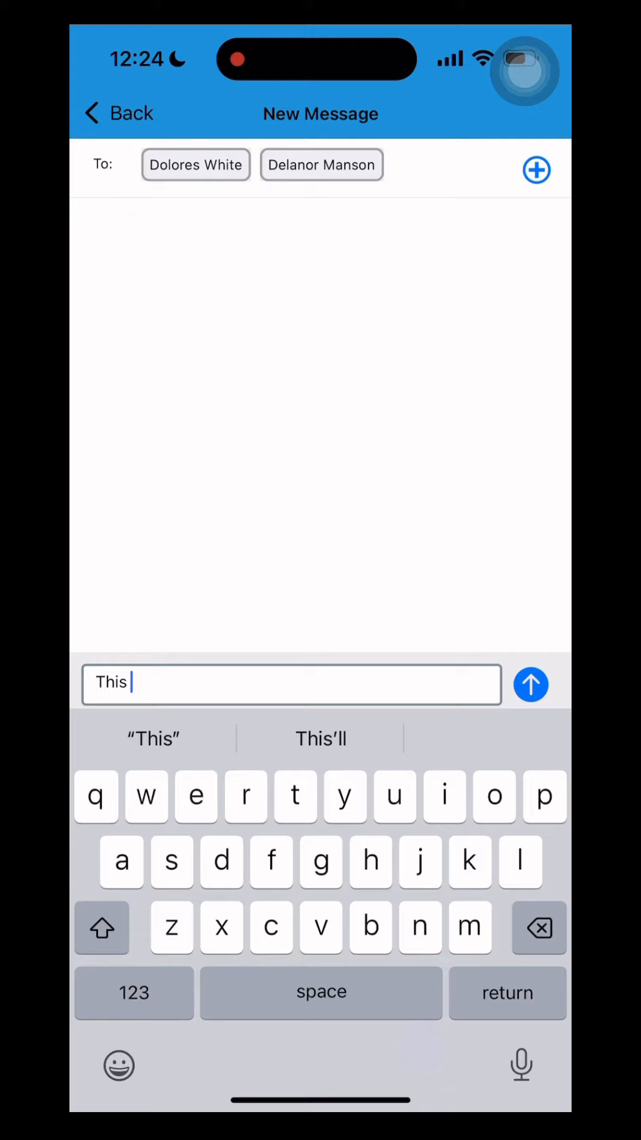
type("is a")
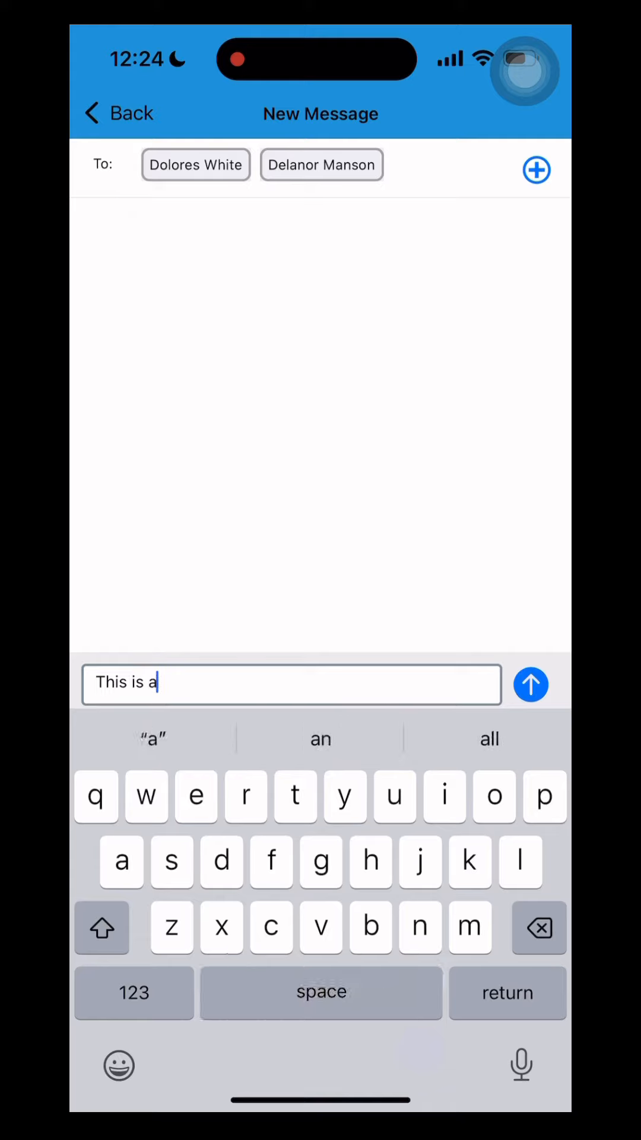
type("test. Ha")
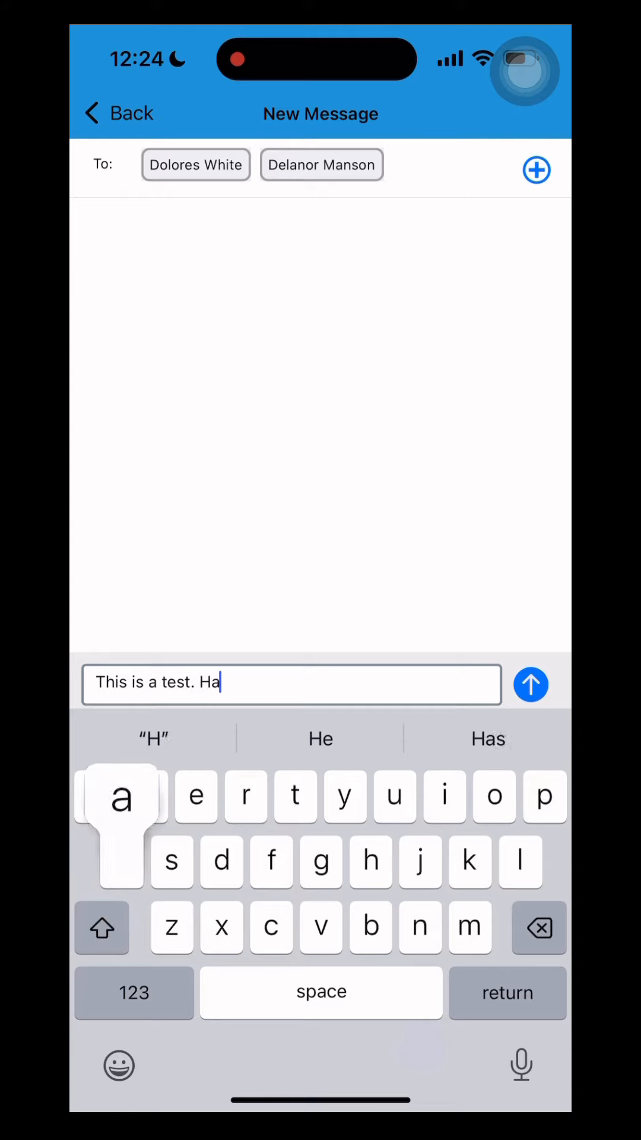
type("ppy")
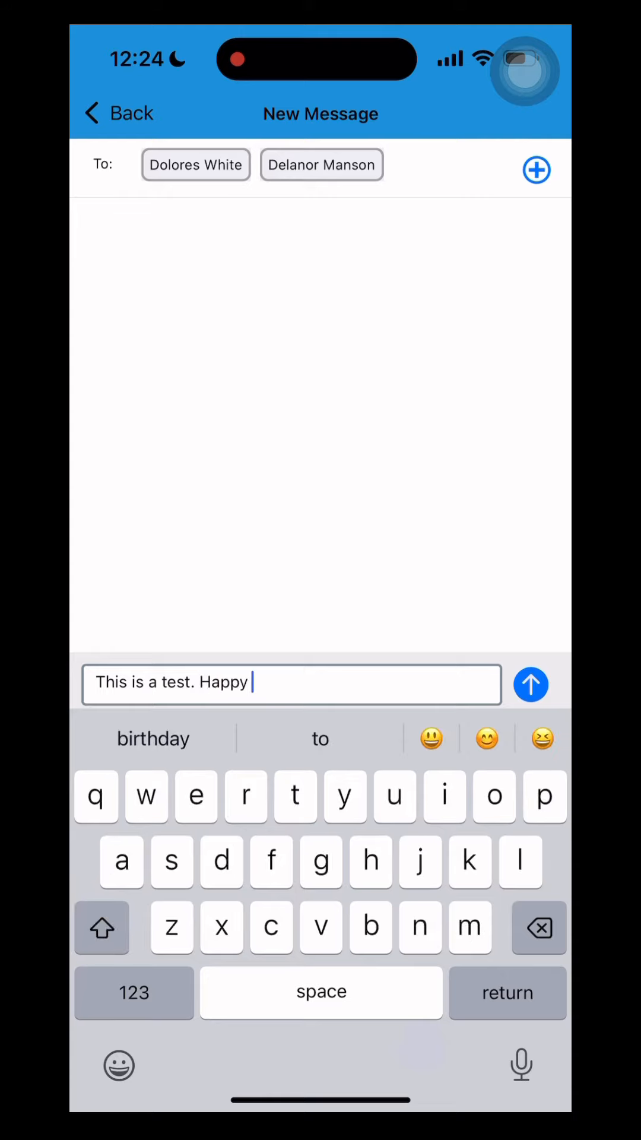
type("Friday!")
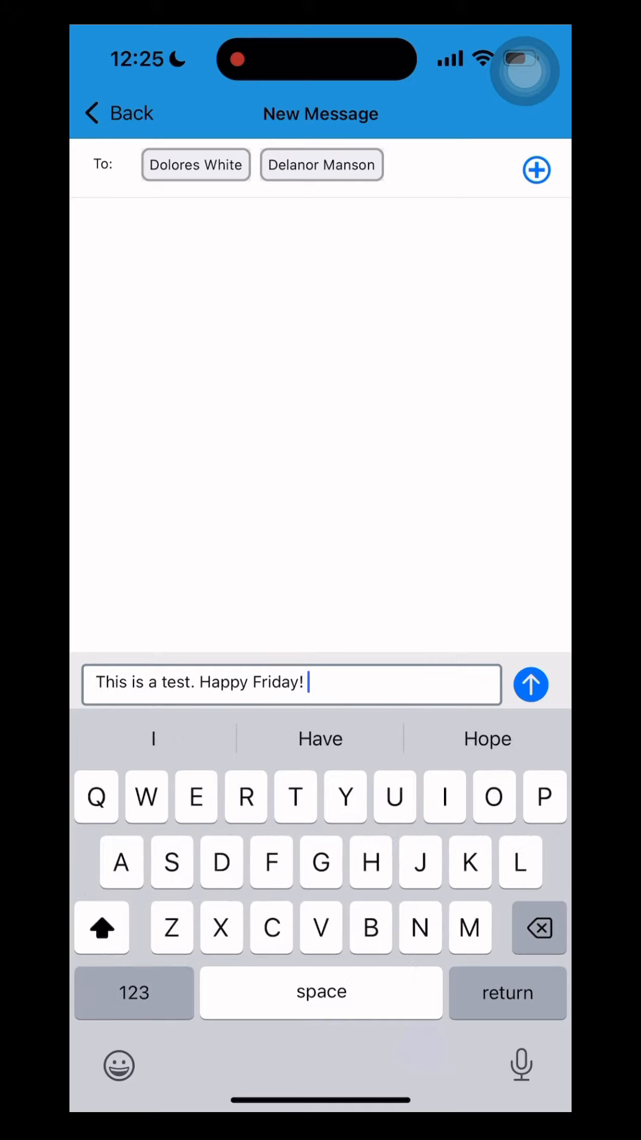
left_click(530, 684)
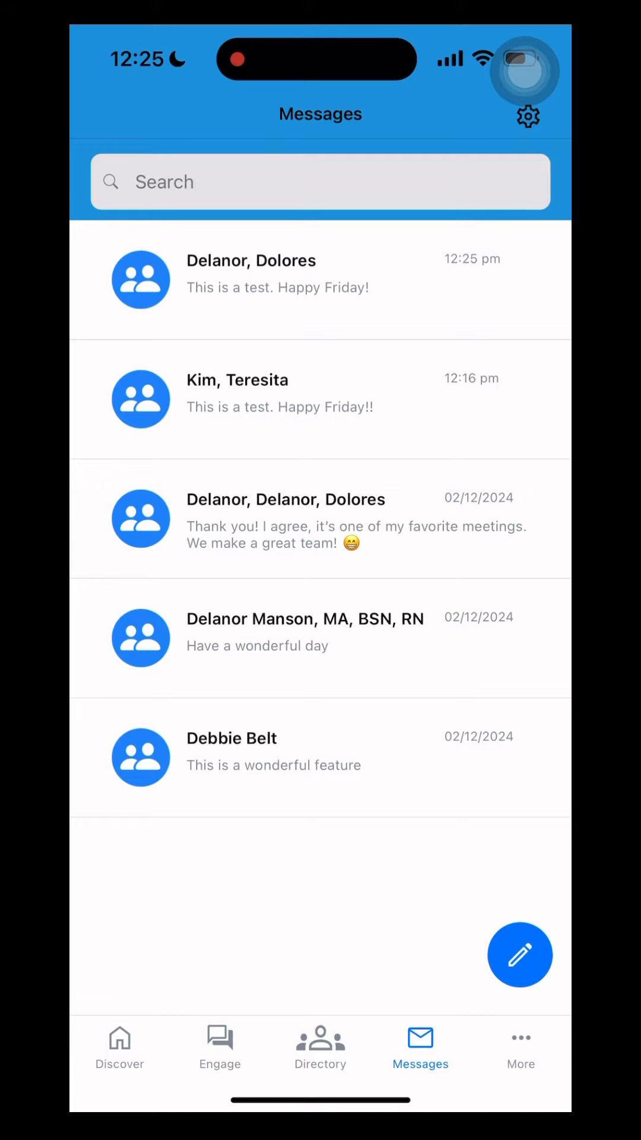
Go to the Discover home and enter the Groups section
left_click(119, 1048)
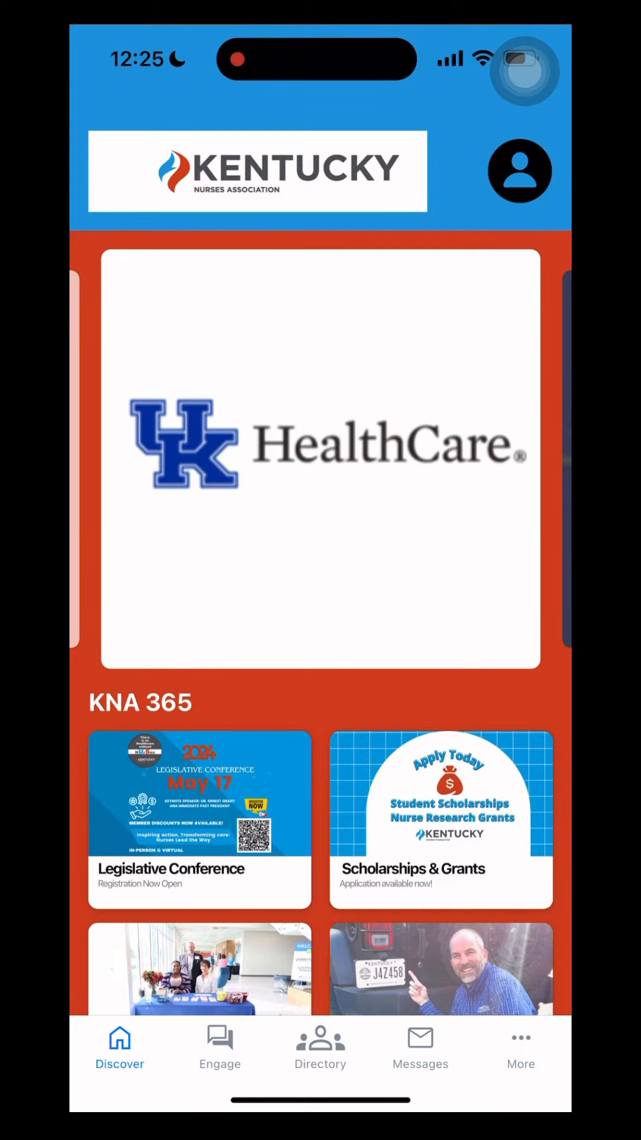
scroll("down", 3)
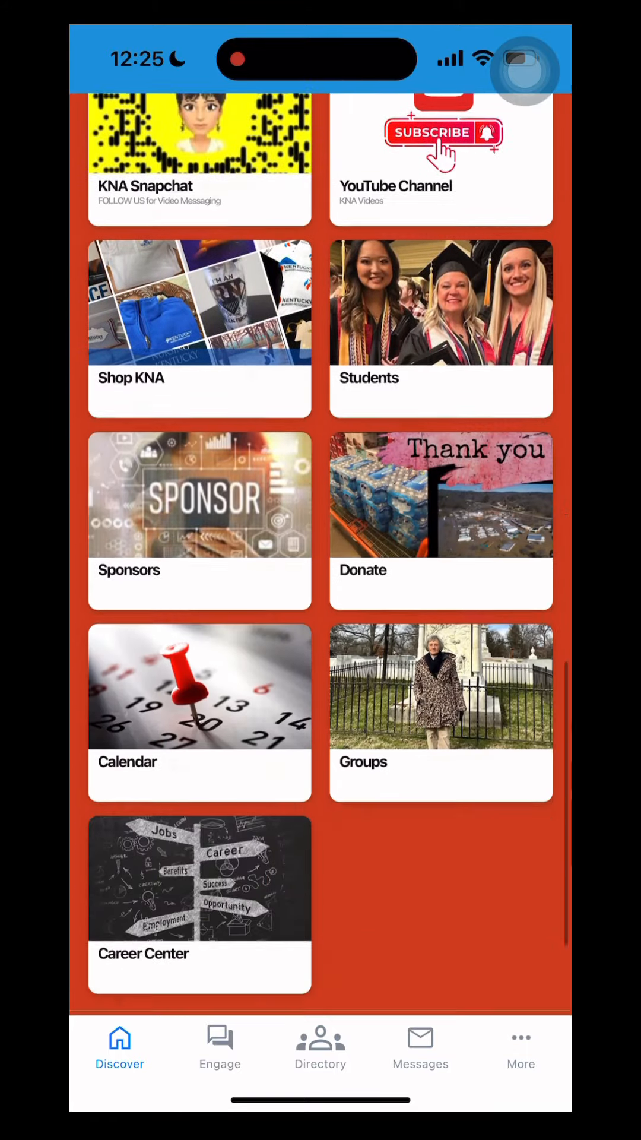
scroll("down", 3)
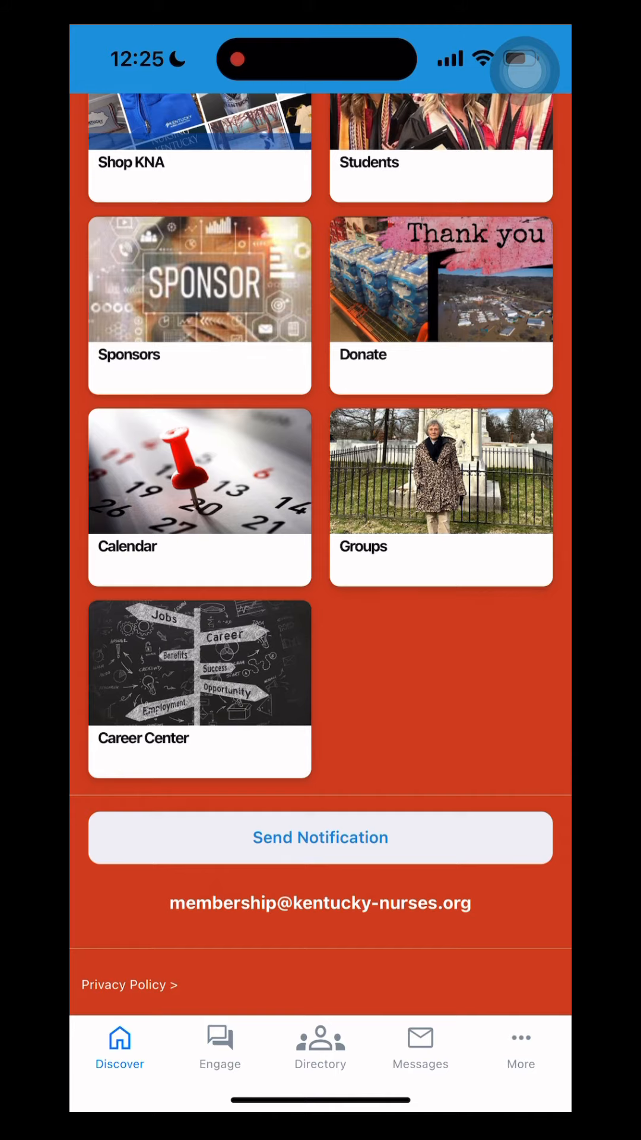
left_click(440, 471)
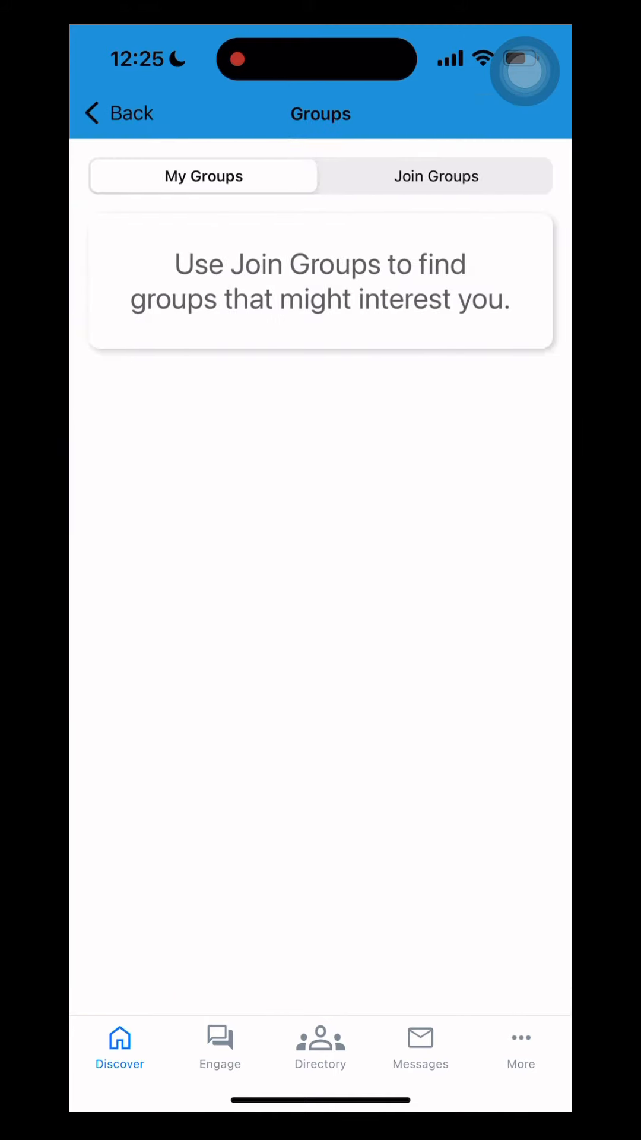
Enter the Bluegrass group, bring up its post composer, and close it without posting
left_click(436, 176)
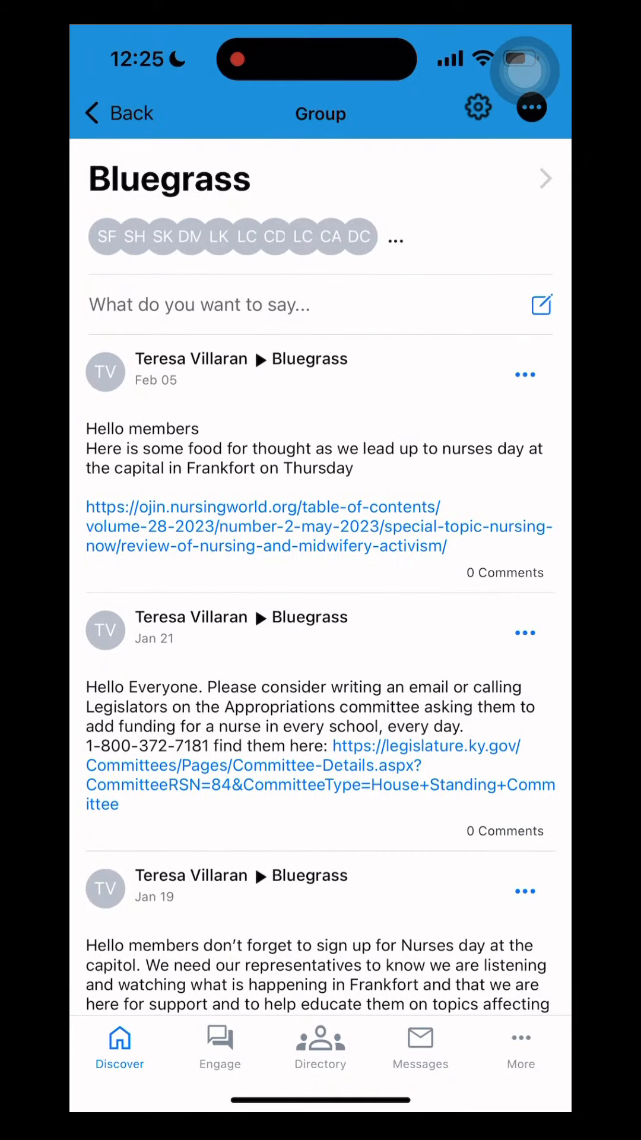
scroll("down", 3)
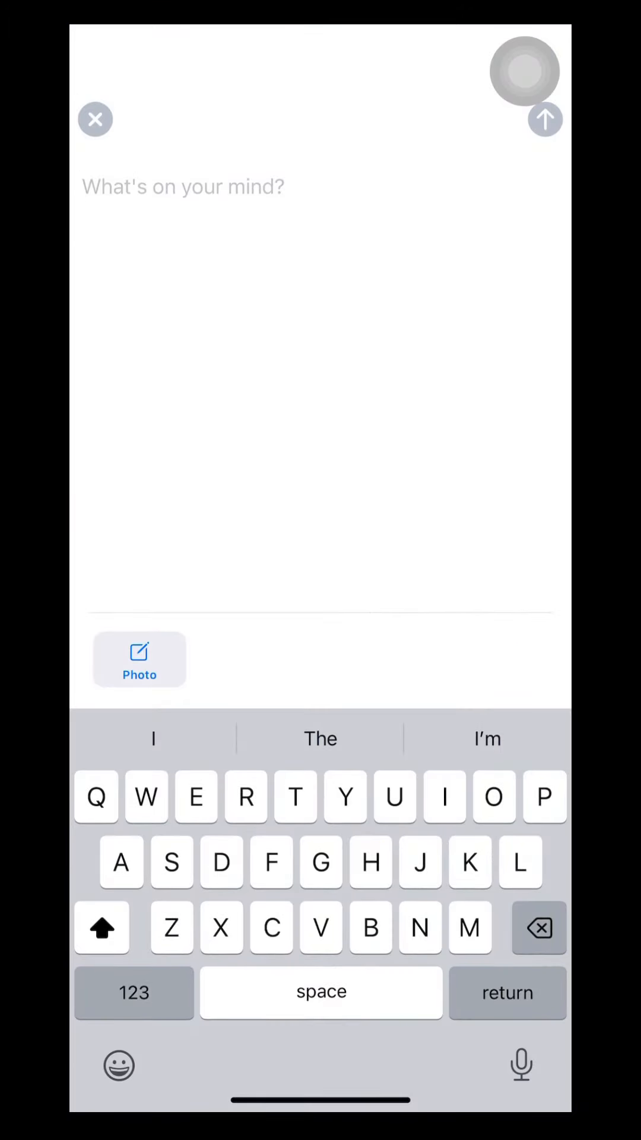
left_click(95, 119)
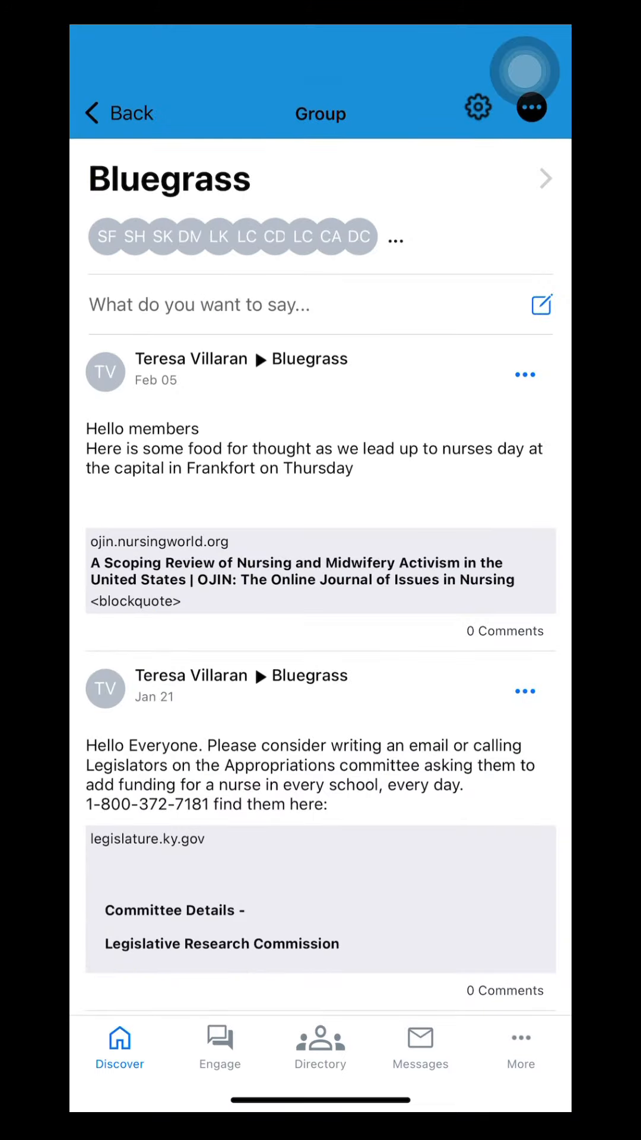